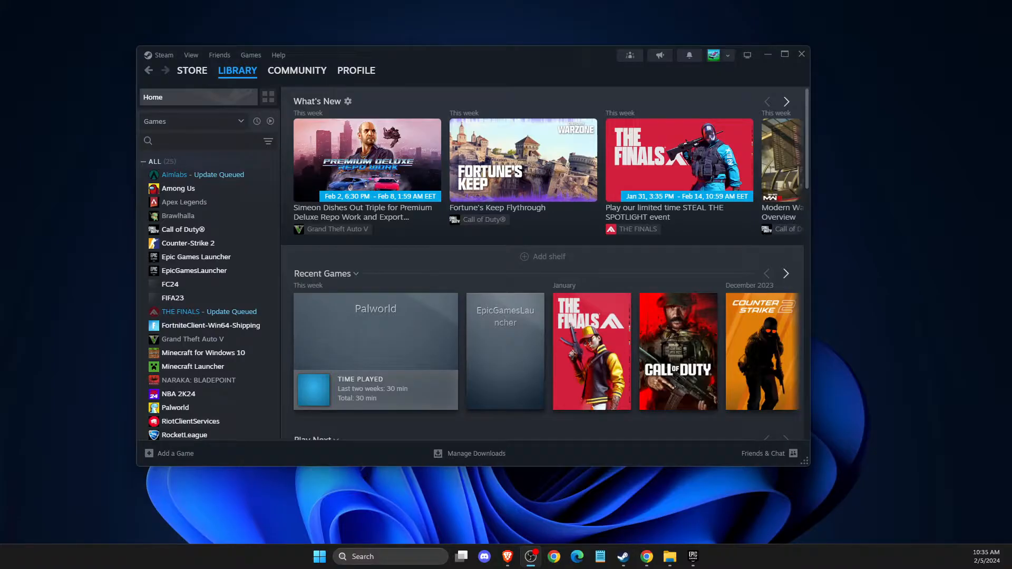
Switch from the game library to the Steam Store front page
{"action": "left_click", "coordinate": [237, 70]}
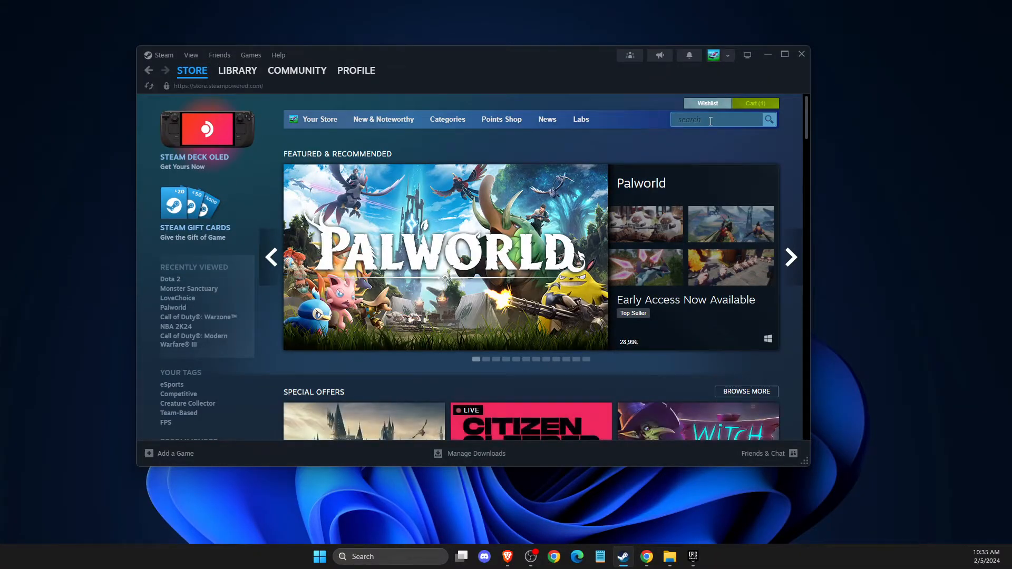
Search the store for 'AMONG US' and open the Among Us game page
{"action": "type", "text": "AMONG US"}
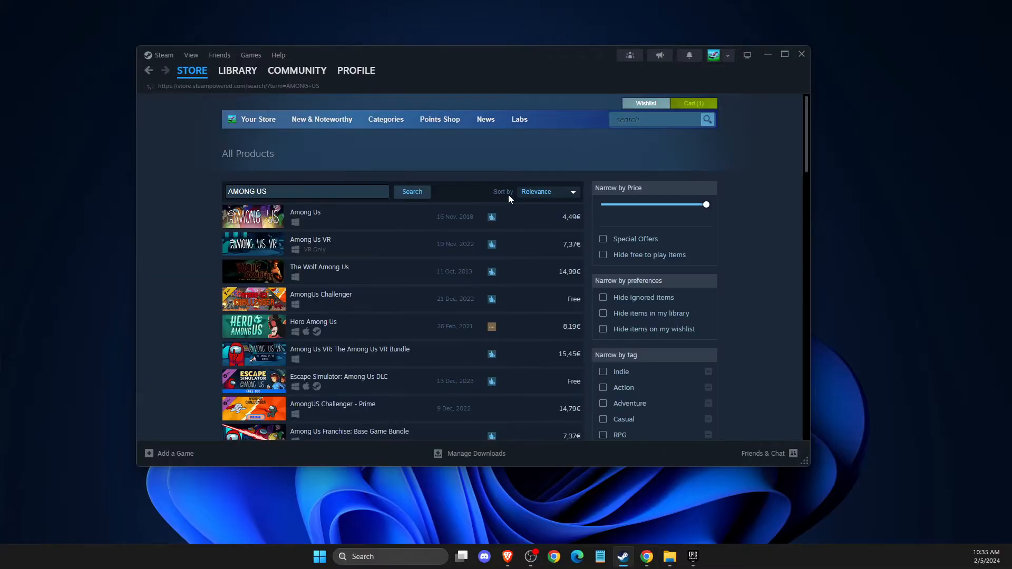
{"action": "left_click", "coordinate": [305, 211]}
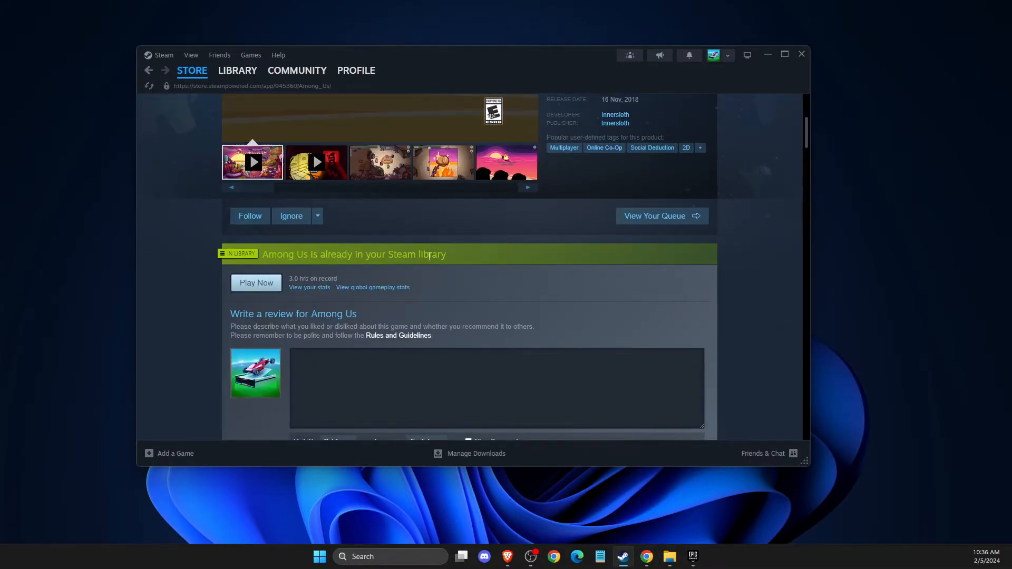
Go to the cart holding Among Us and begin checkout as a gift
{"action": "scroll", "scroll_direction": "down", "scroll_amount": 3}
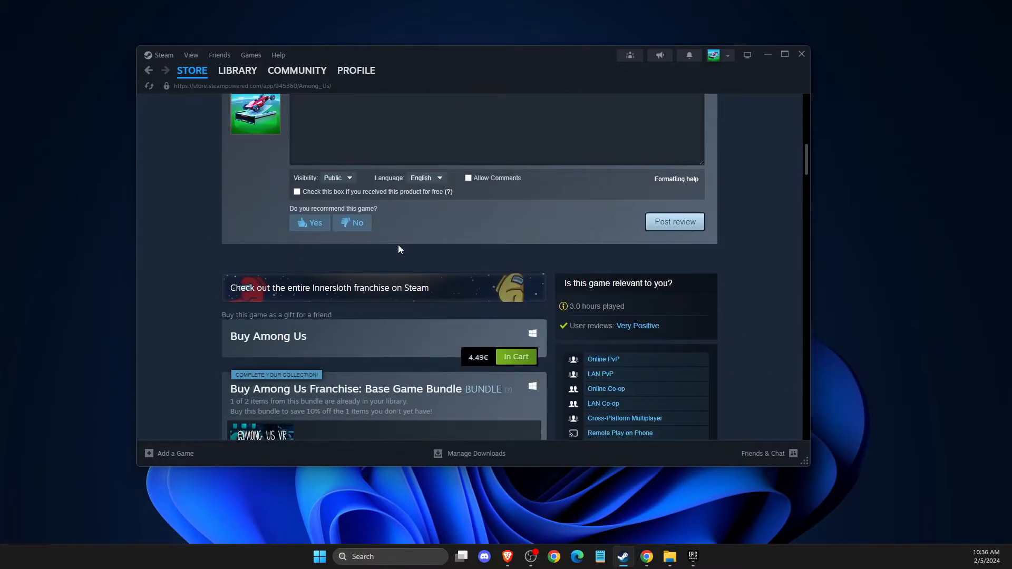
{"action": "scroll", "scroll_direction": "down", "scroll_amount": 3}
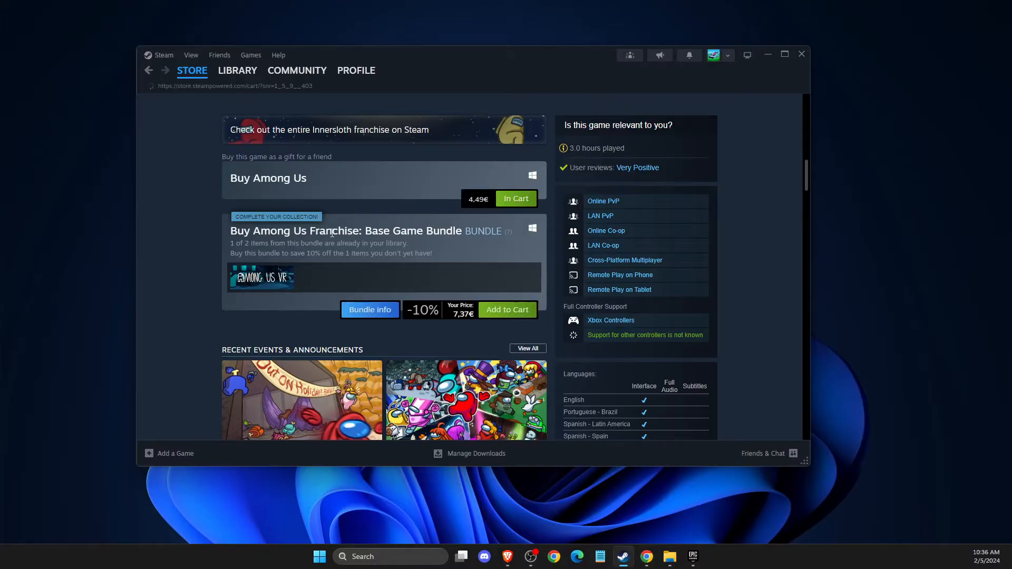
{"action": "left_click", "coordinate": [514, 198]}
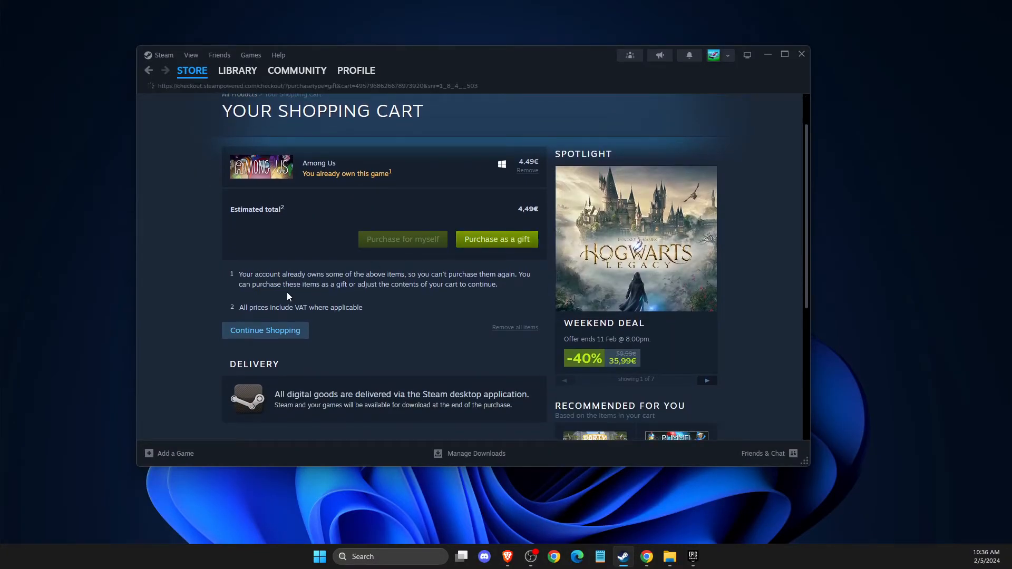
{"action": "left_click", "coordinate": [496, 239]}
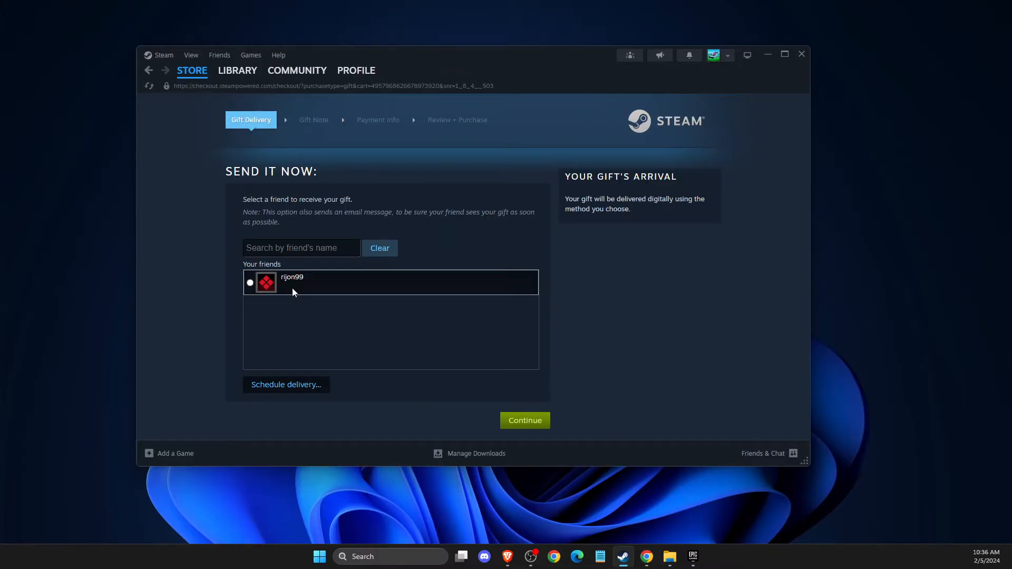
Choose the friend as recipient, schedule delivery for 9 Feb 2024, and continue to the gift note
{"action": "left_click", "coordinate": [286, 383]}
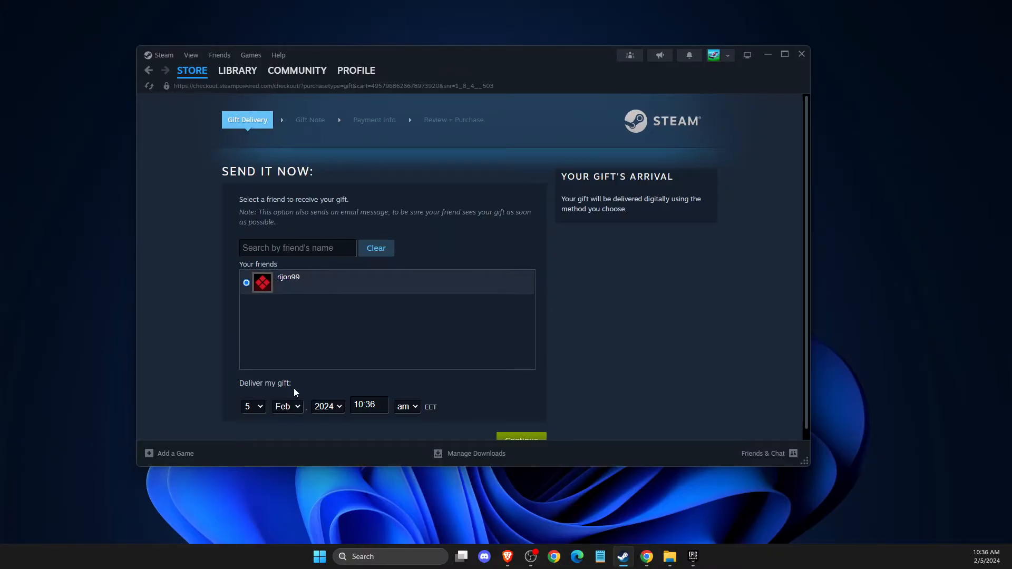
{"action": "left_click", "coordinate": [252, 407]}
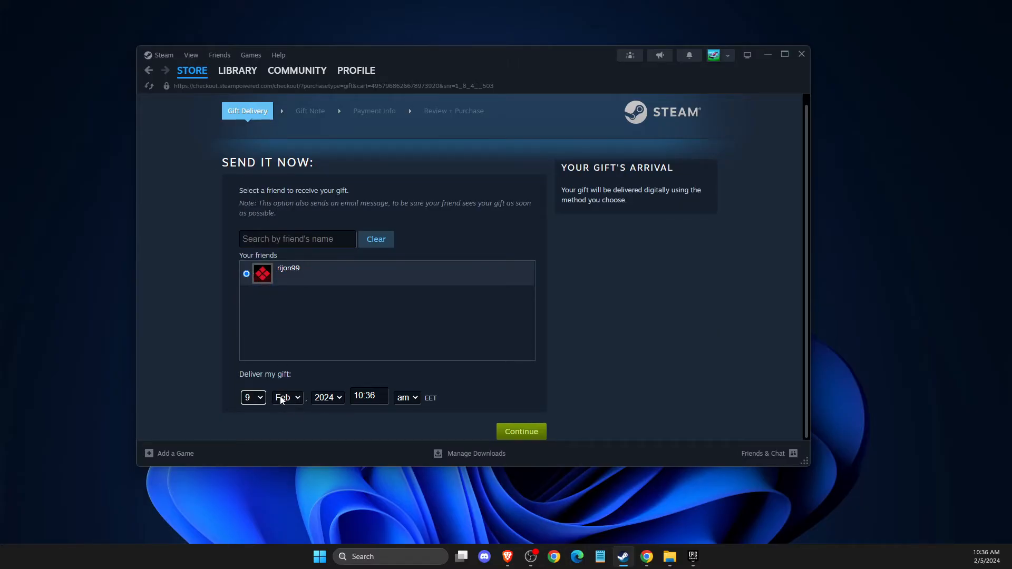
{"action": "mouse_move", "coordinate": [451, 417]}
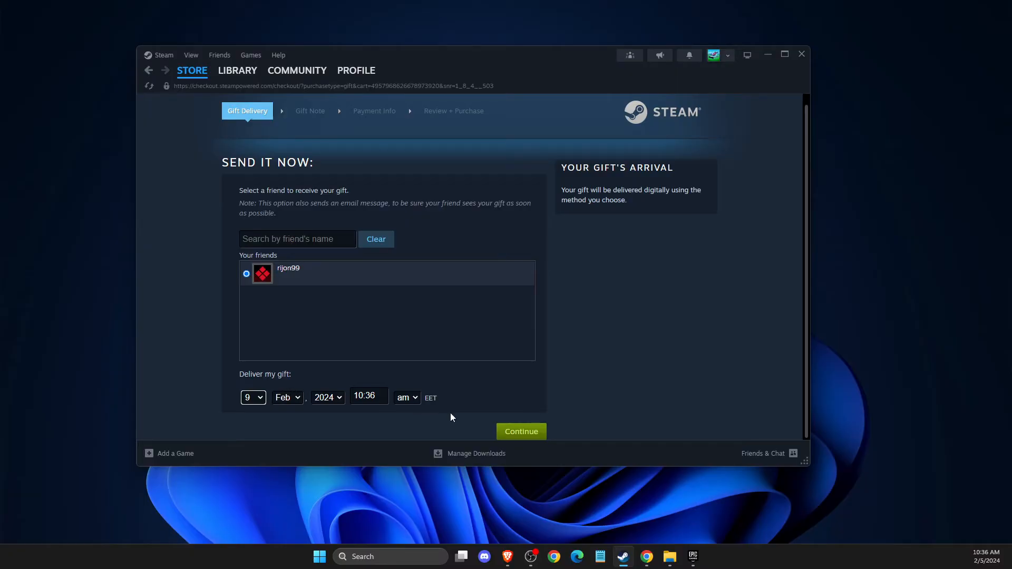
{"action": "left_click", "coordinate": [520, 431]}
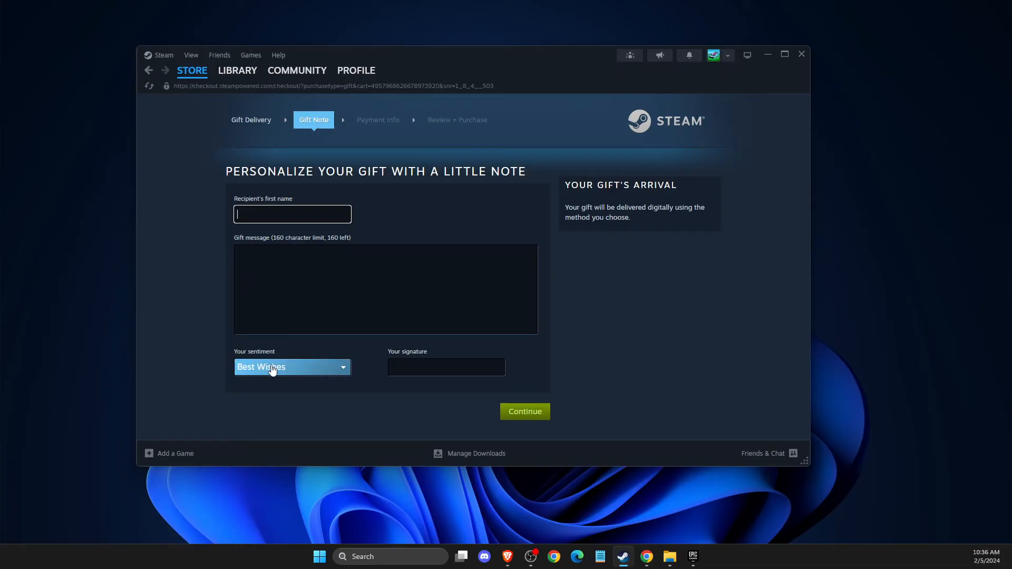
{"action": "mouse_move", "coordinate": [523, 387]}
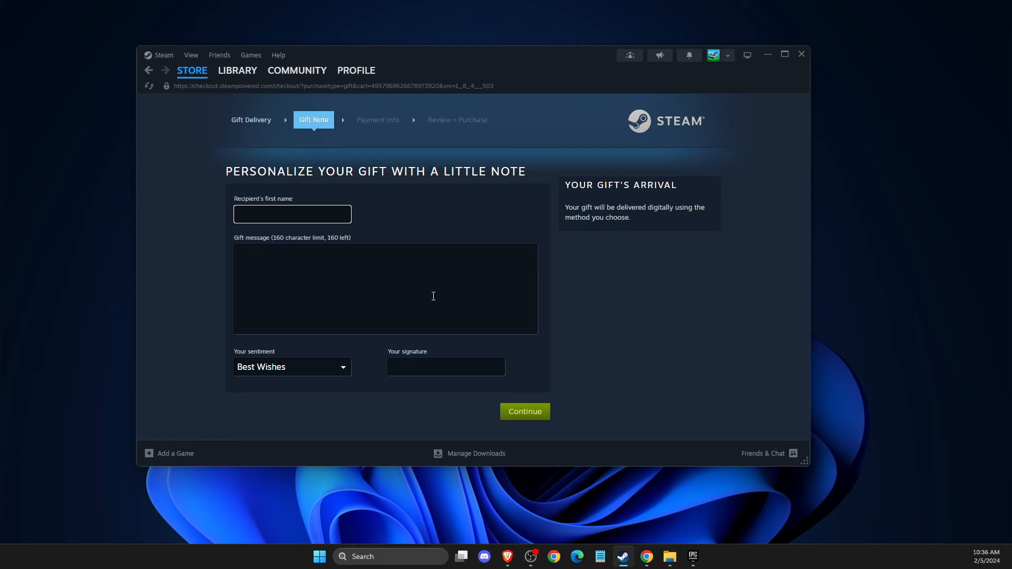
{"action": "mouse_move", "coordinate": [484, 294]}
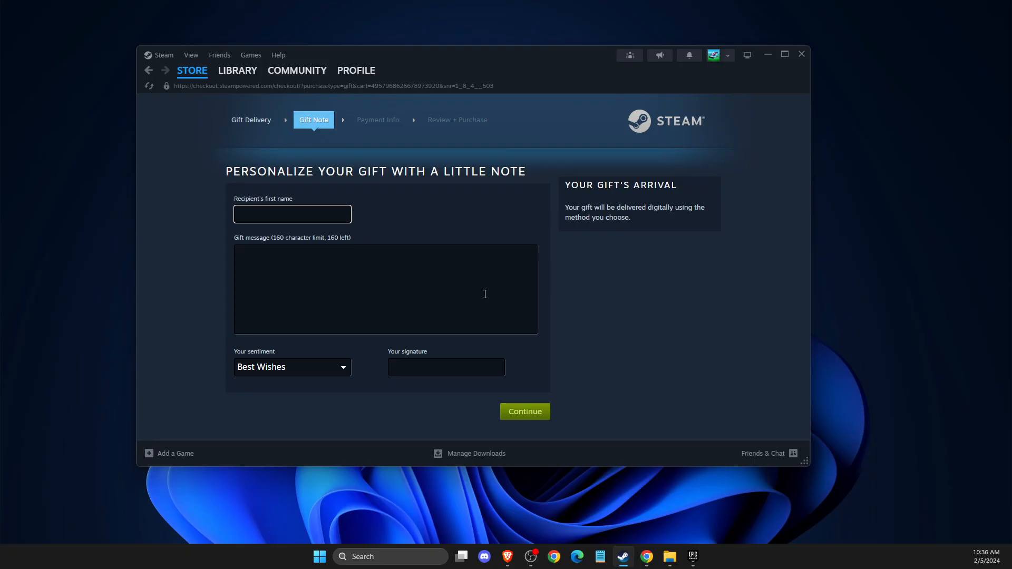